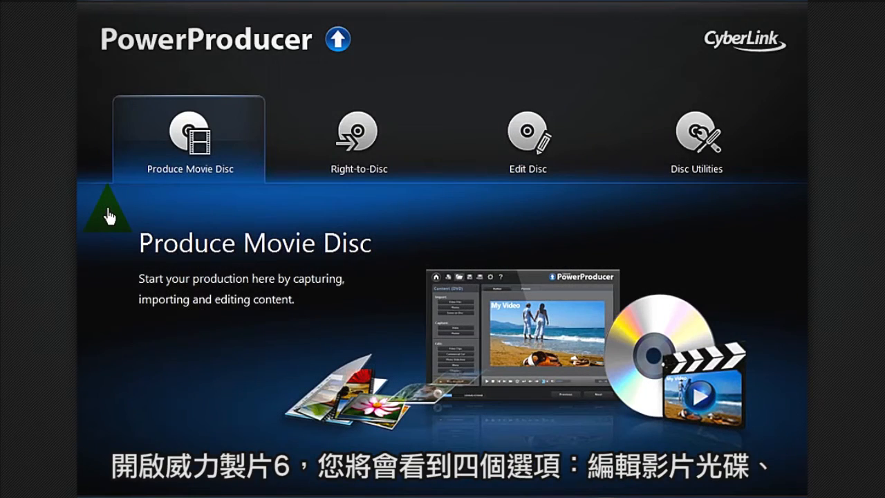
mouse_move(200, 218)
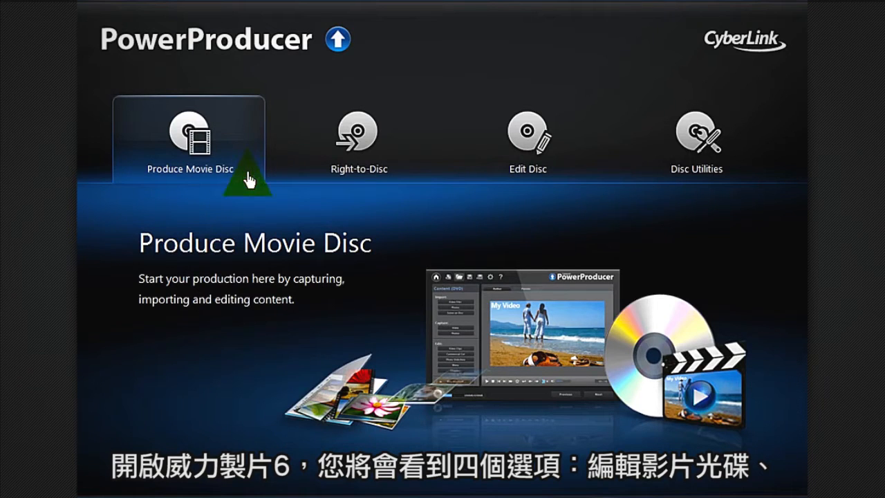
Set up a Blu-ray BDMV (Standard 2D with menu) project at 50GB and 16:9.
click(358, 135)
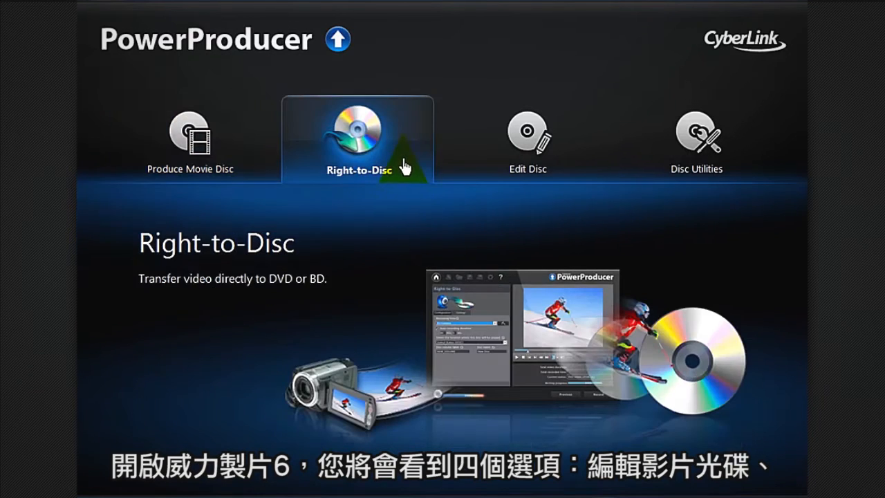
click(527, 138)
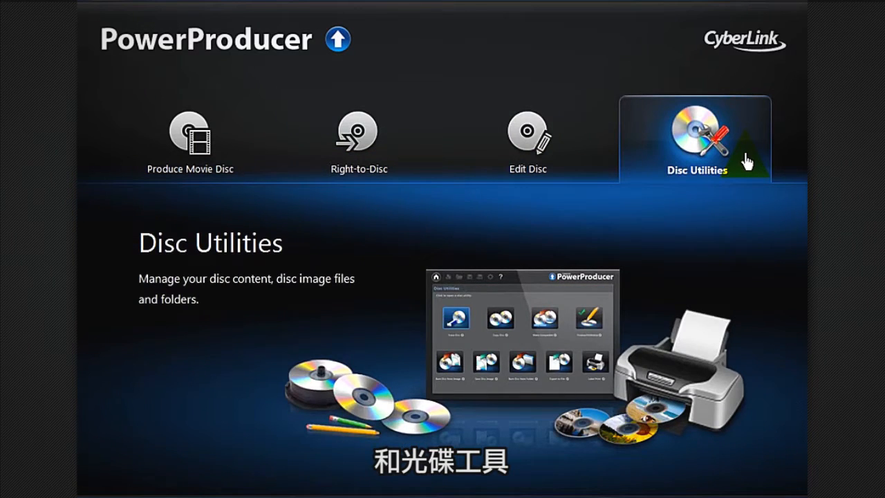
mouse_move(237, 178)
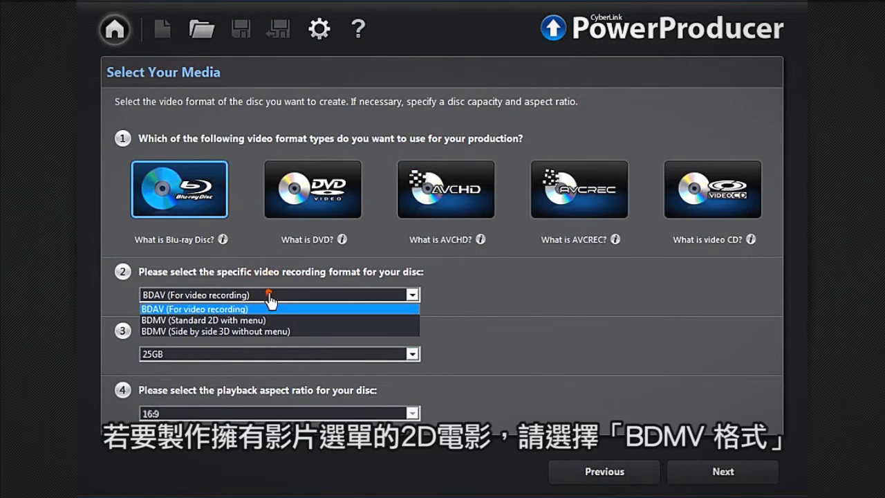
mouse_move(296, 320)
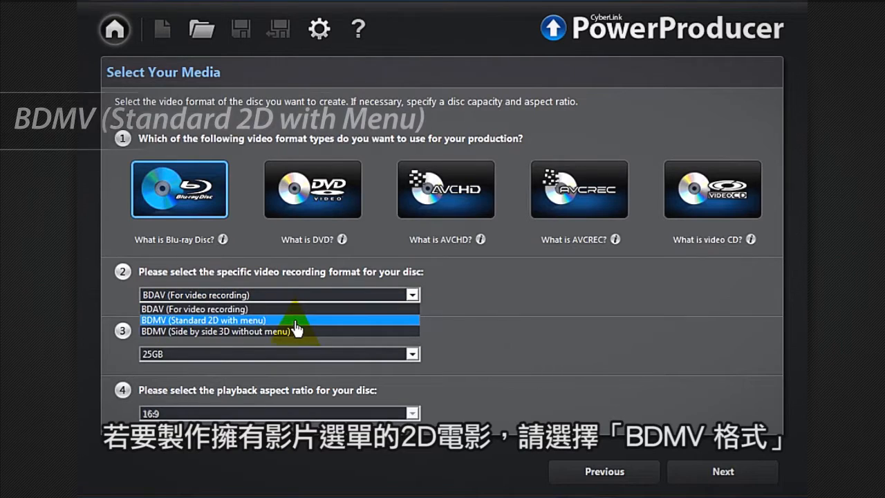
click(287, 320)
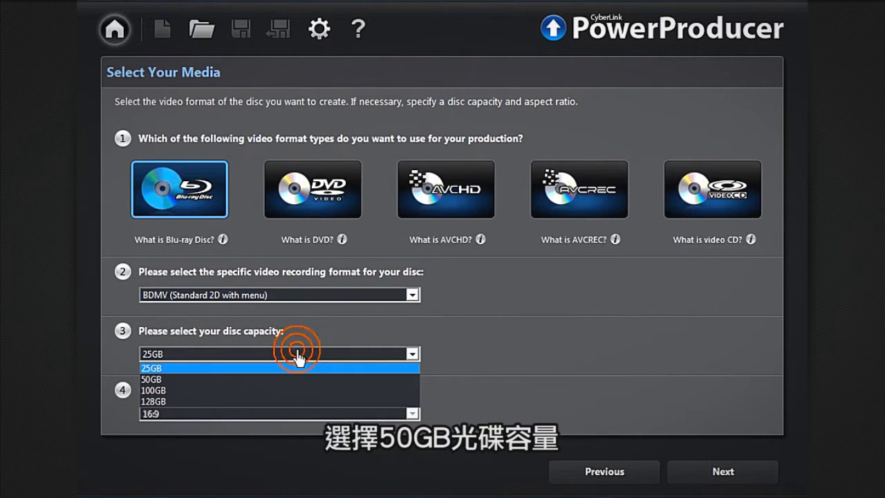
click(151, 379)
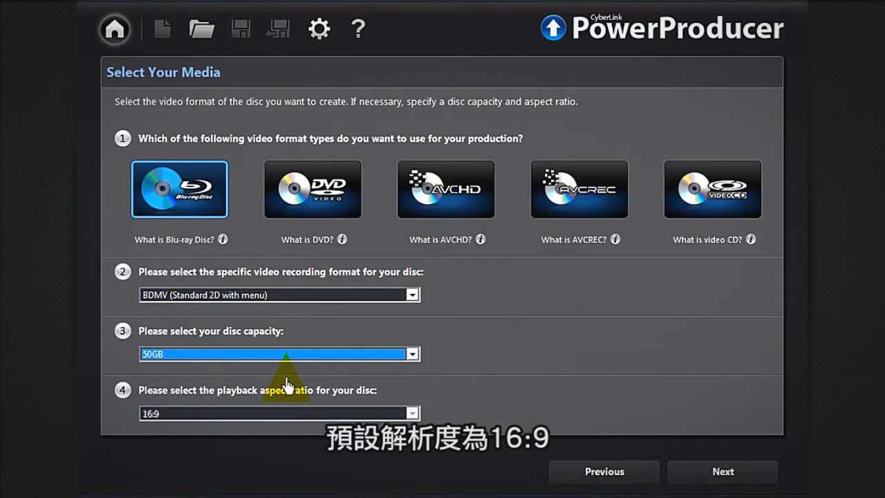
mouse_move(318, 418)
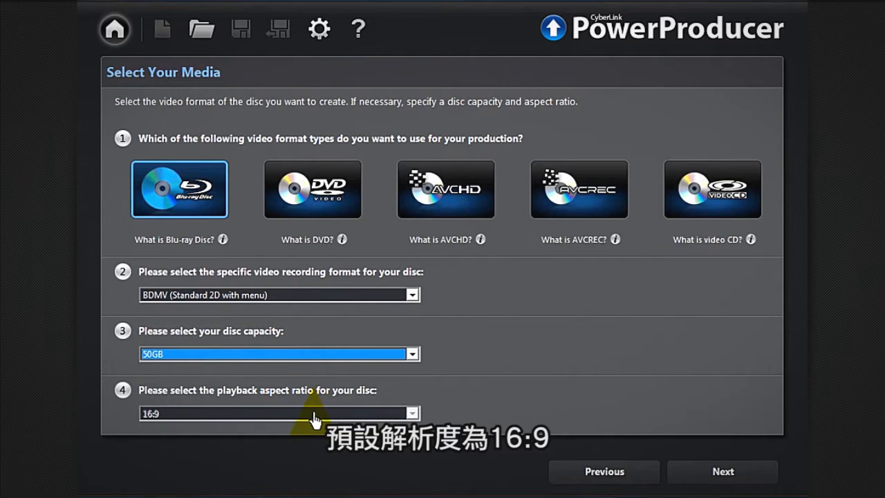
click(312, 189)
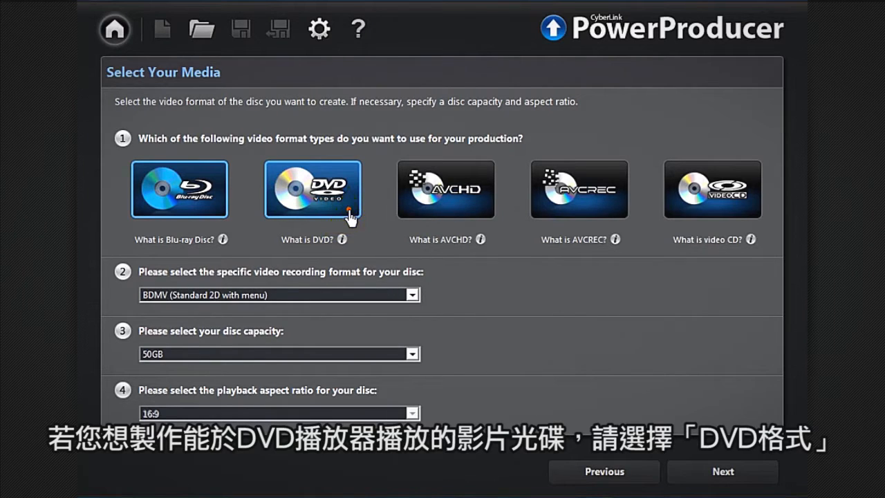
click(312, 188)
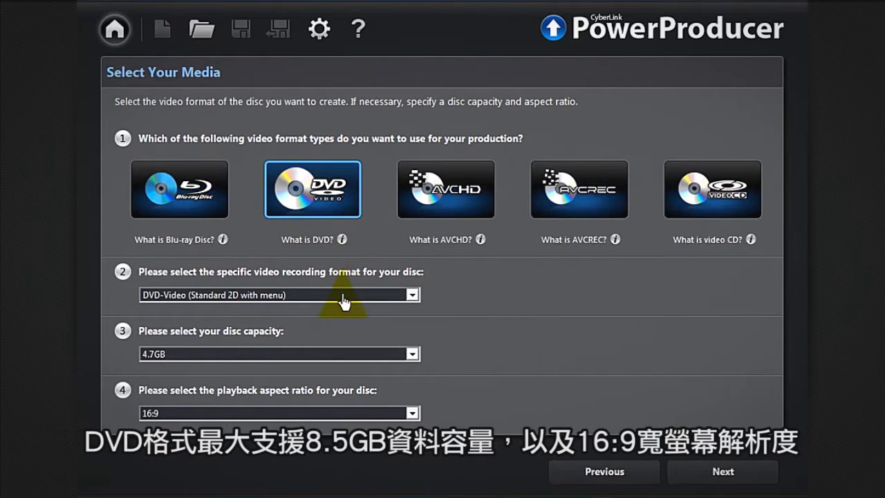
click(270, 296)
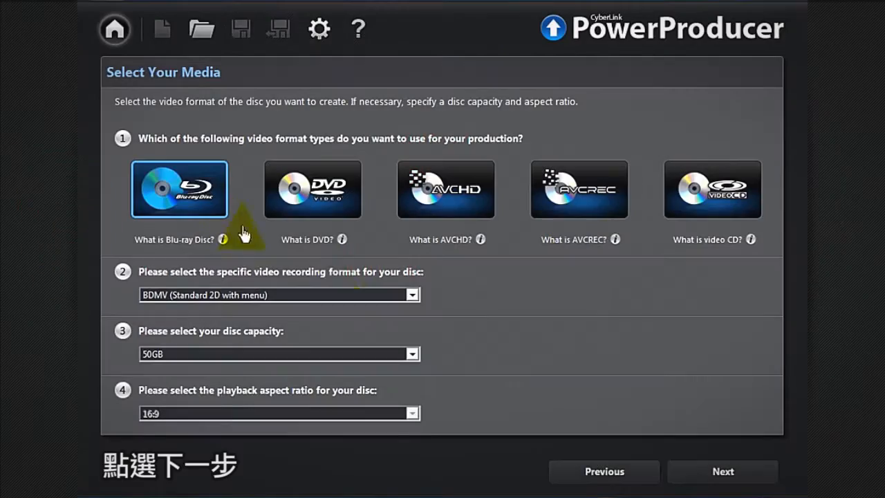
click(722, 472)
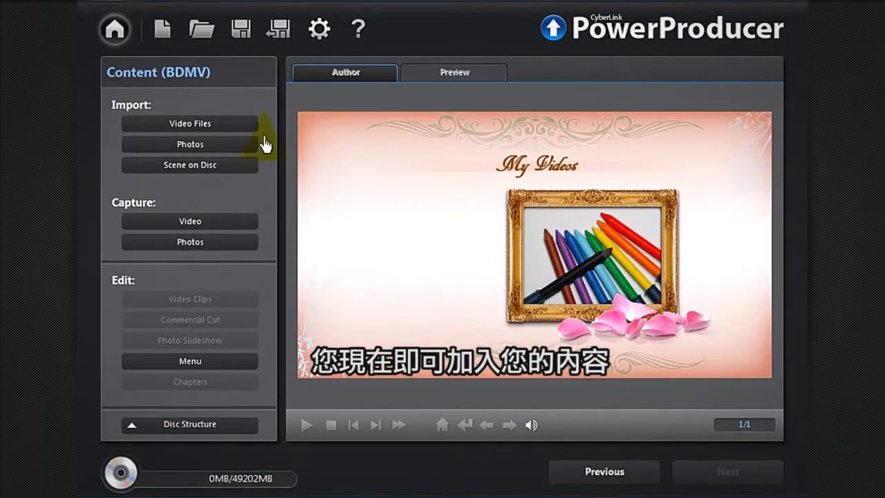
Import a child video clip (about 176MB) onto the disc and preview its playback.
click(189, 124)
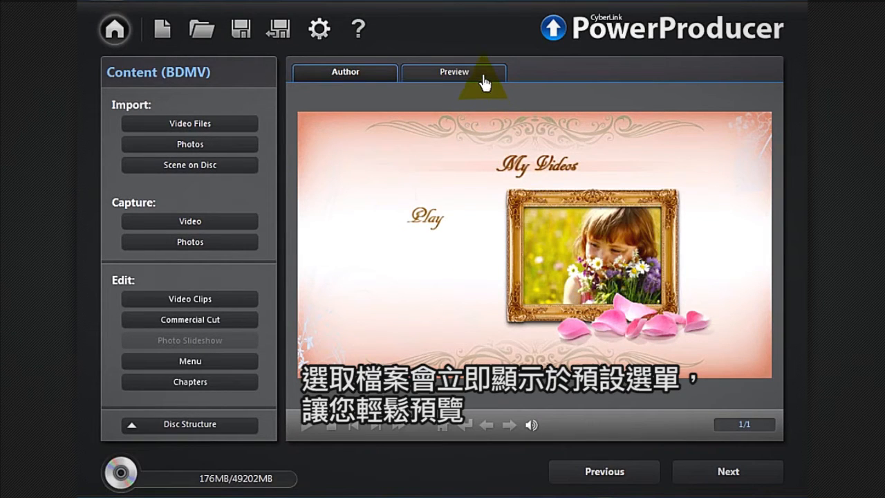
click(453, 72)
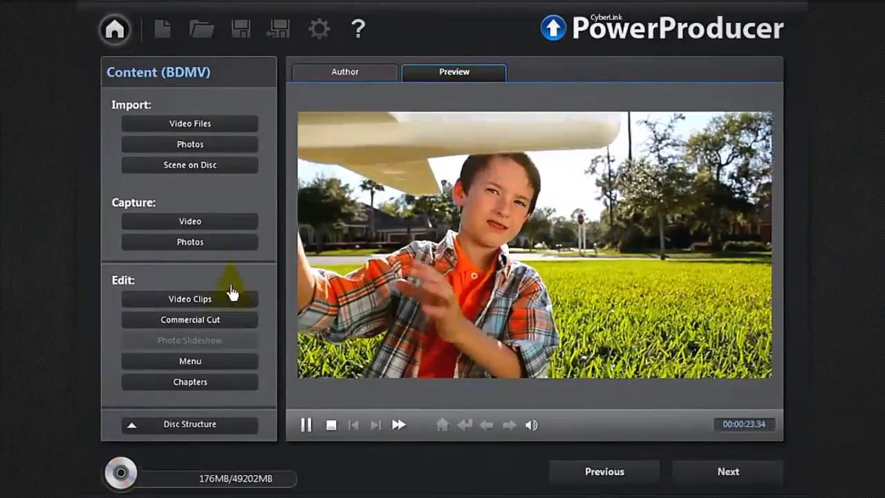
AB-cut the CHILDREN clip with mark-in at 00:07.50, keeping the selected part.
click(189, 299)
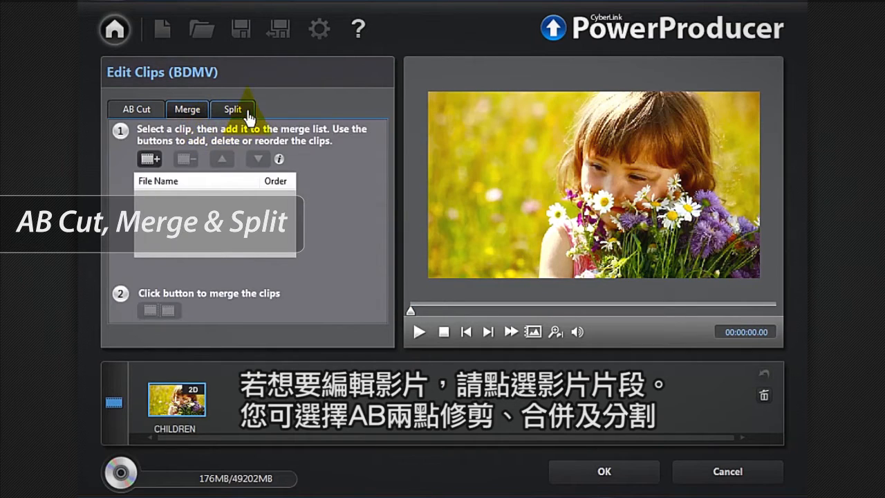
click(232, 109)
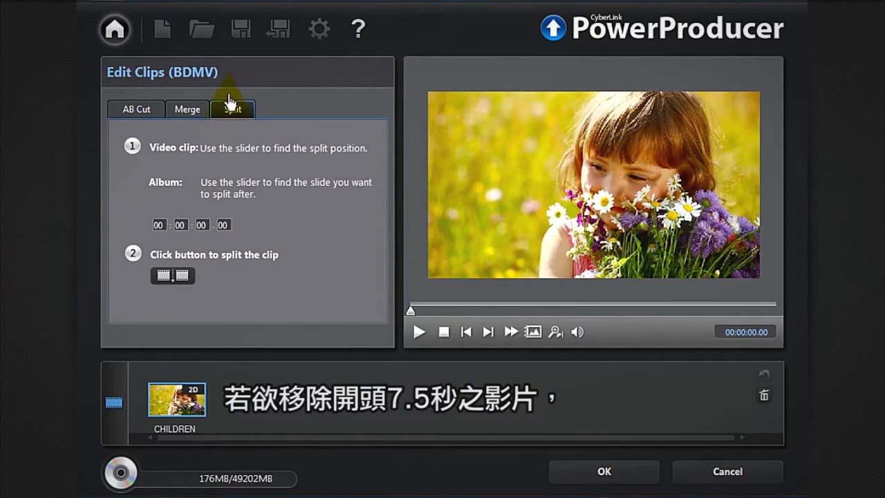
click(136, 109)
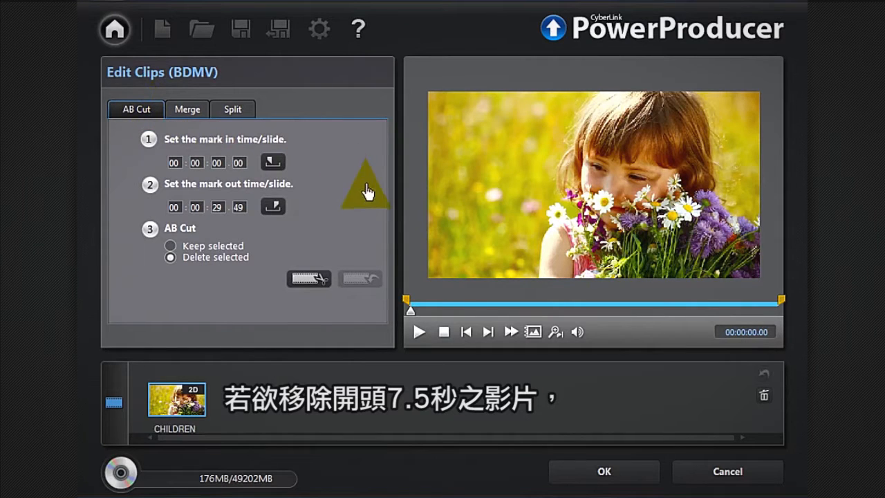
drag(410, 309, 426, 309)
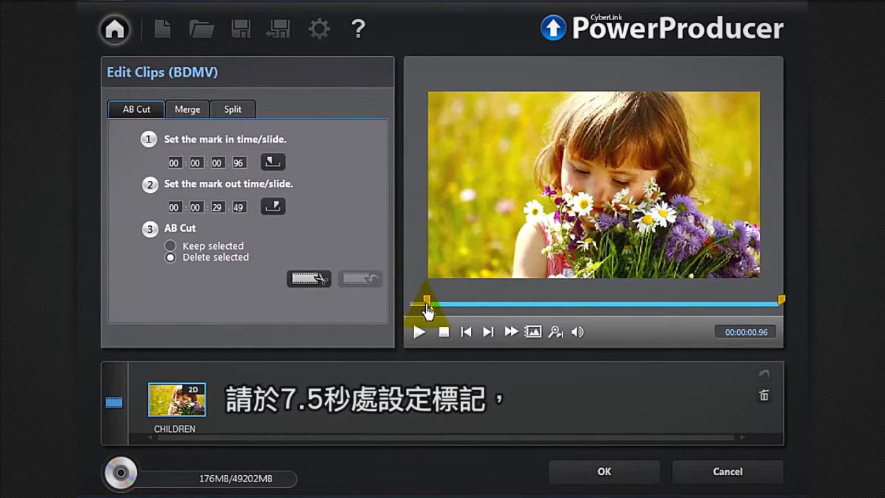
drag(425, 302, 501, 302)
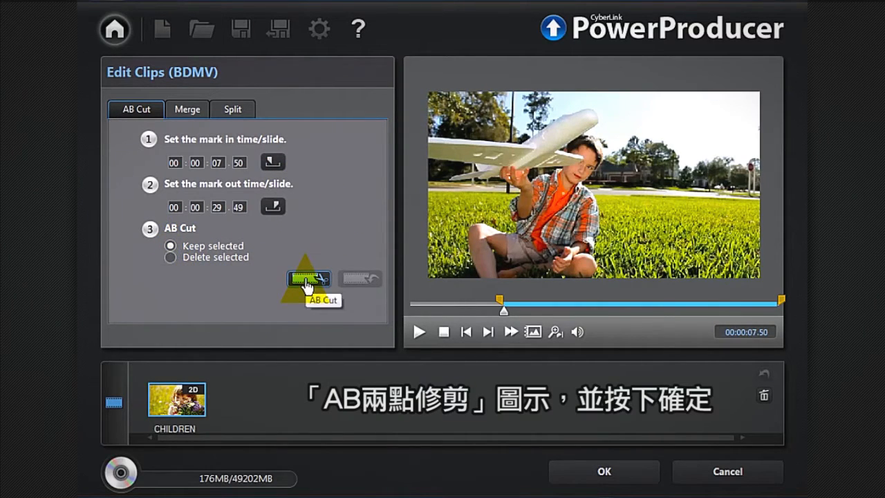
click(309, 278)
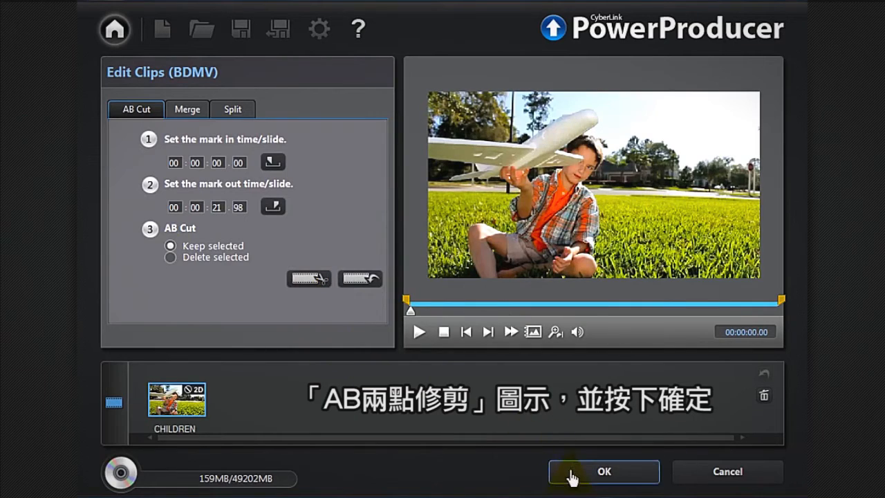
click(602, 471)
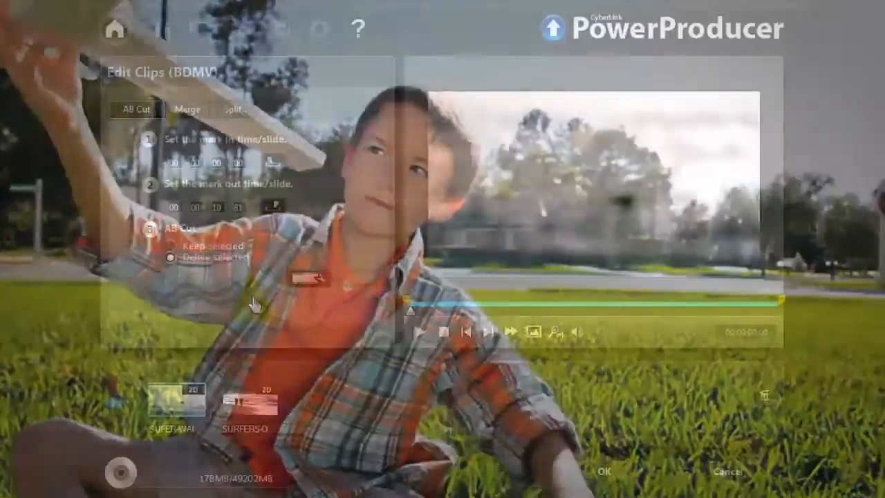
Add a surfer clip to the merge list and play it in the preview.
click(188, 109)
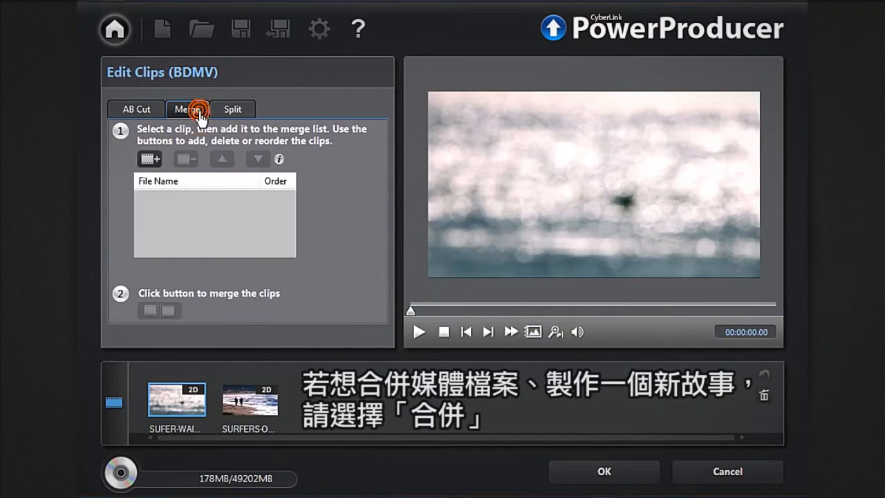
click(150, 159)
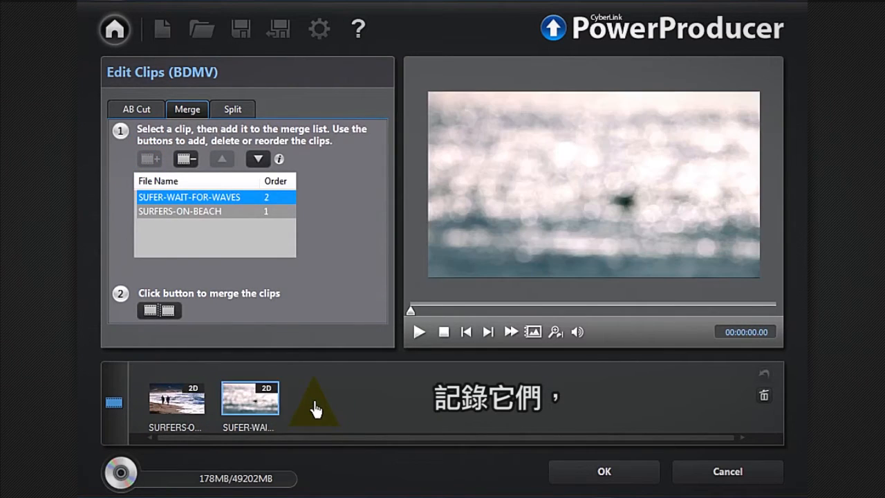
mouse_move(166, 318)
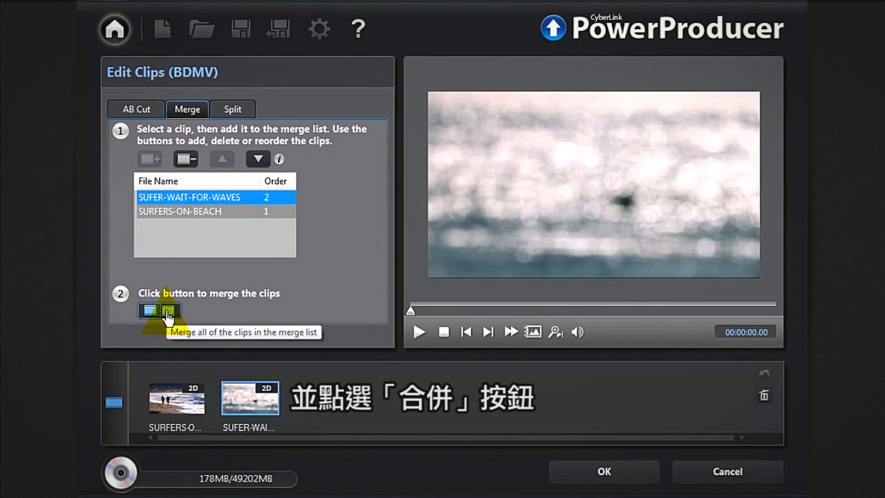
click(159, 311)
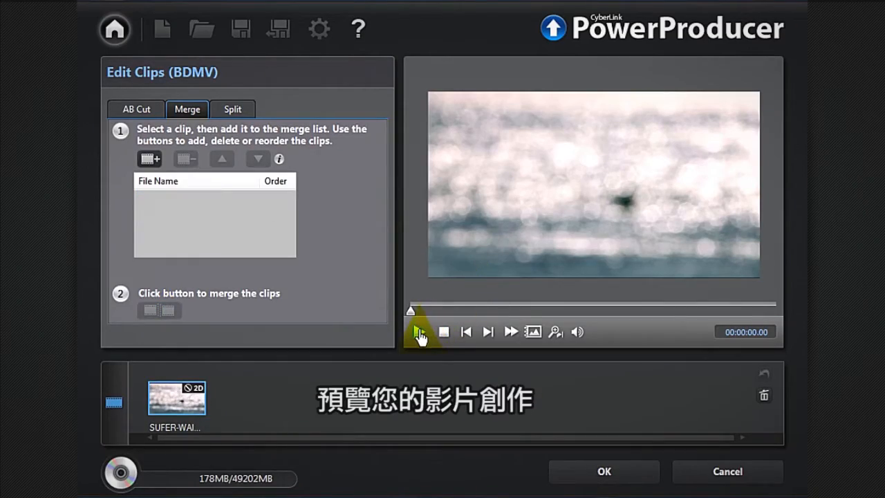
click(417, 332)
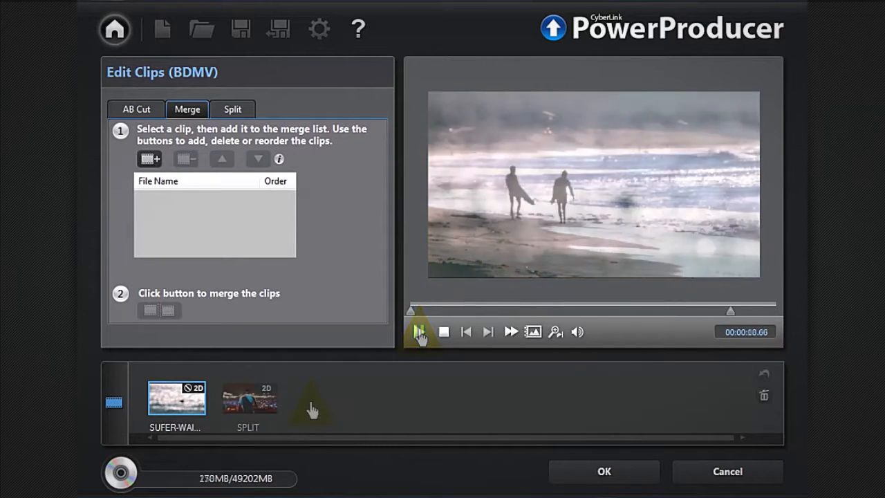
Split the SPLIT clip into two parts at about 00:00:06.63.
click(248, 398)
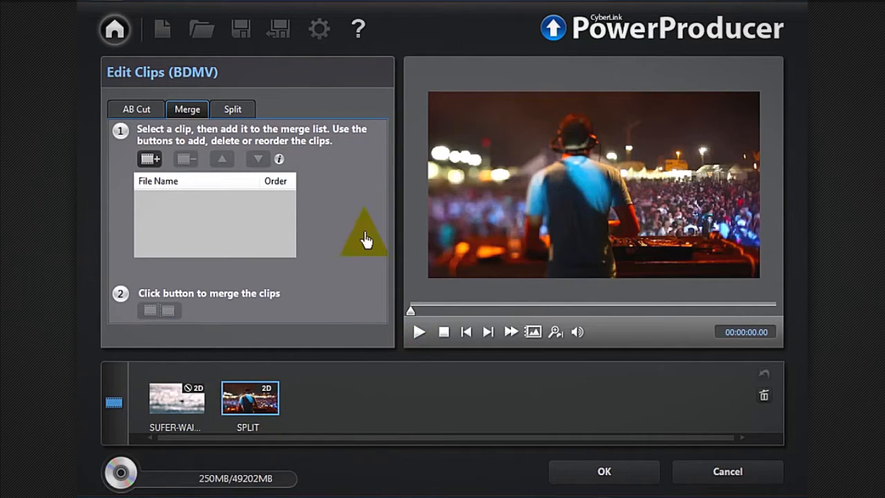
click(232, 109)
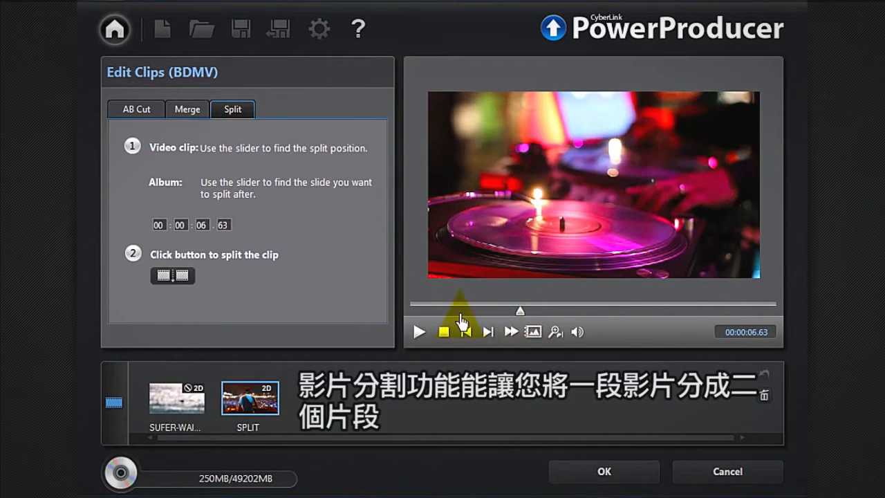
click(172, 276)
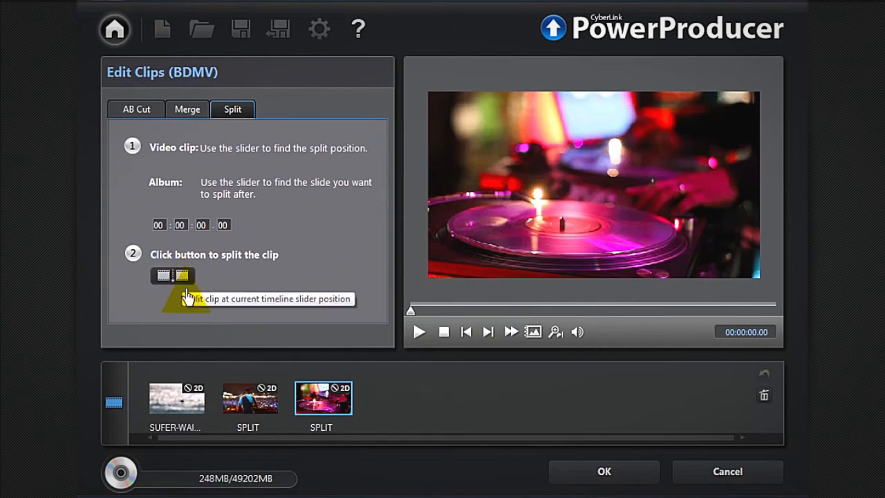
click(249, 397)
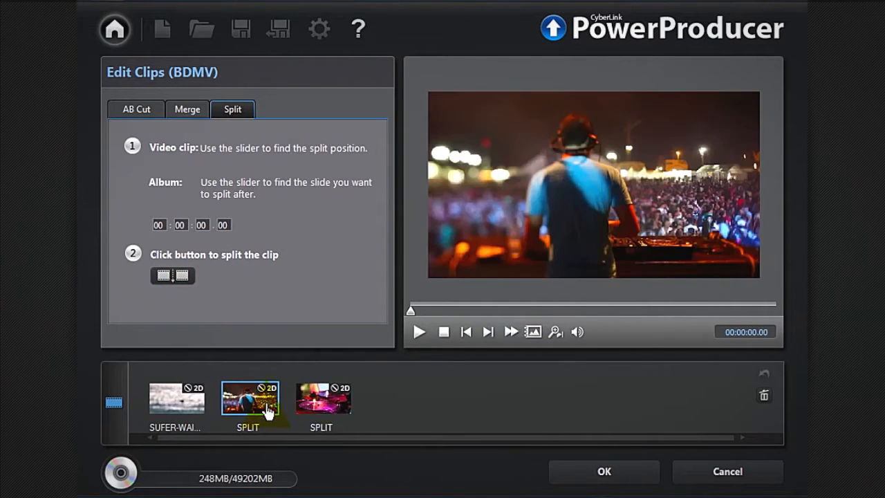
click(321, 400)
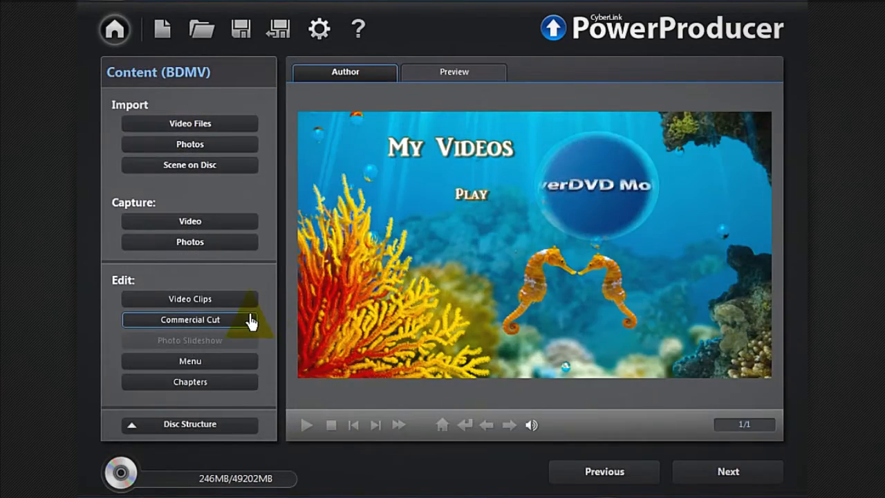
Run automatic commercial detection on the beach video in Commercial Cut.
click(189, 319)
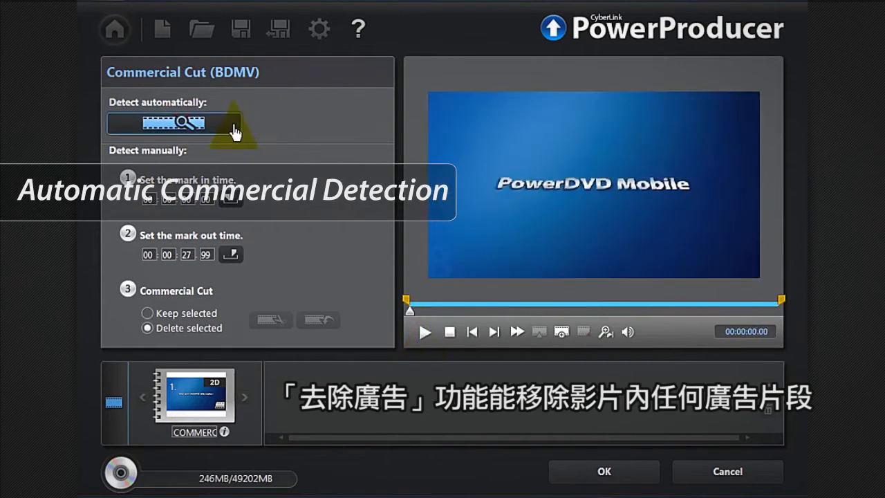
click(174, 123)
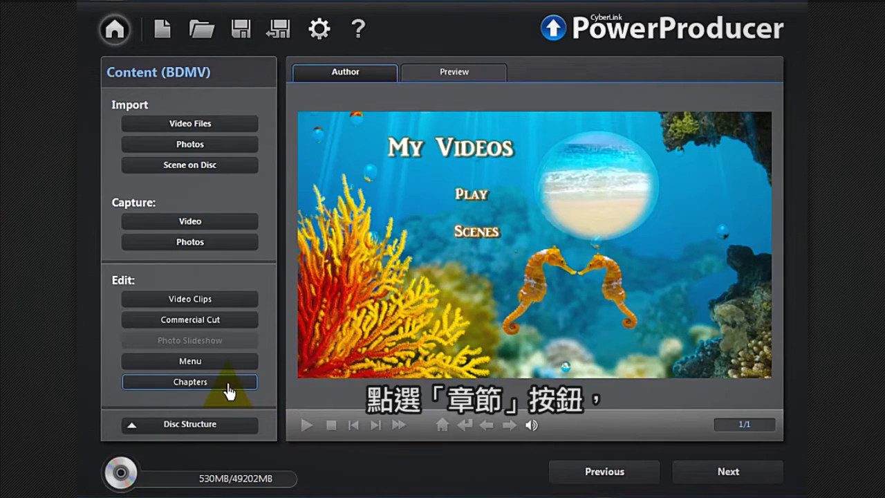
Create chapters for the PHILIPPINES video by scene detection and confirm.
click(189, 381)
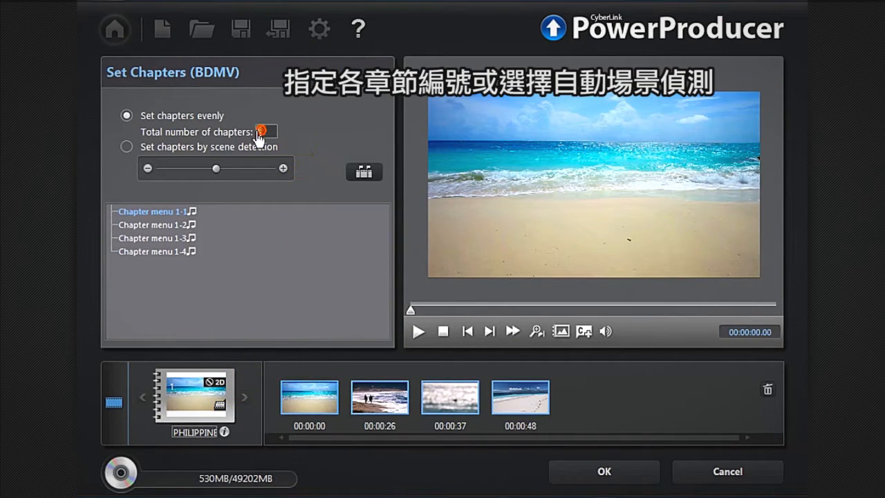
click(126, 147)
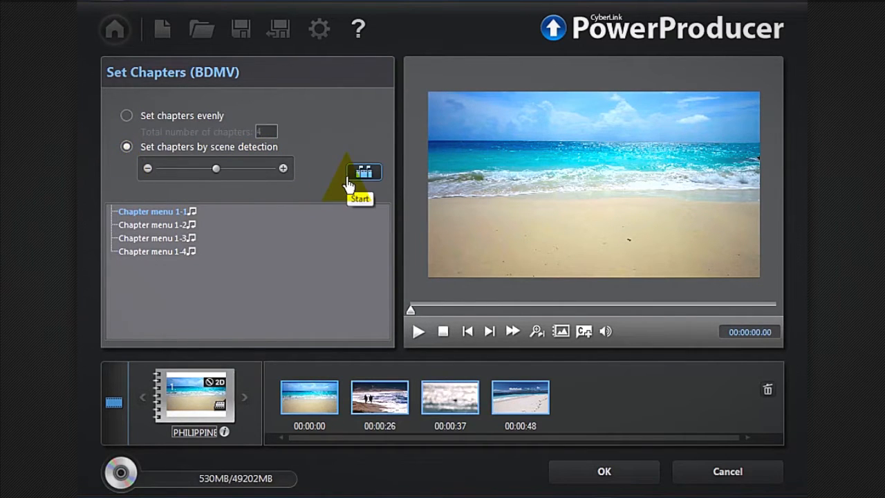
click(364, 172)
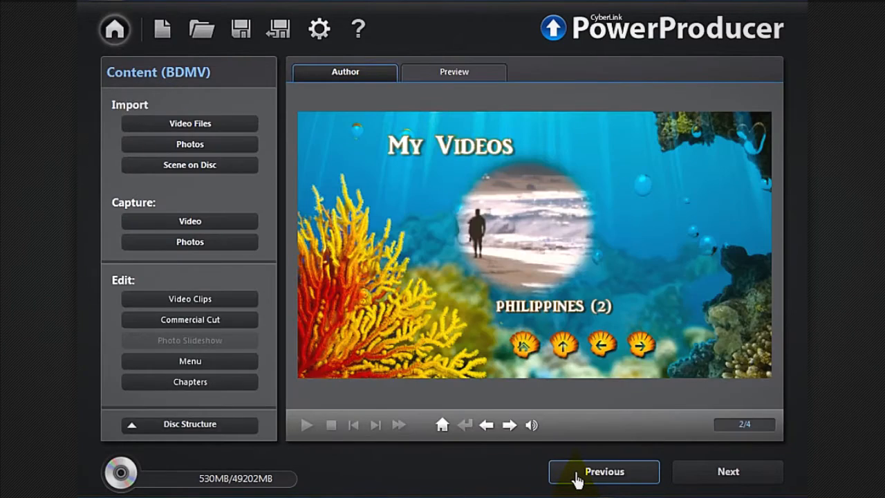
click(604, 471)
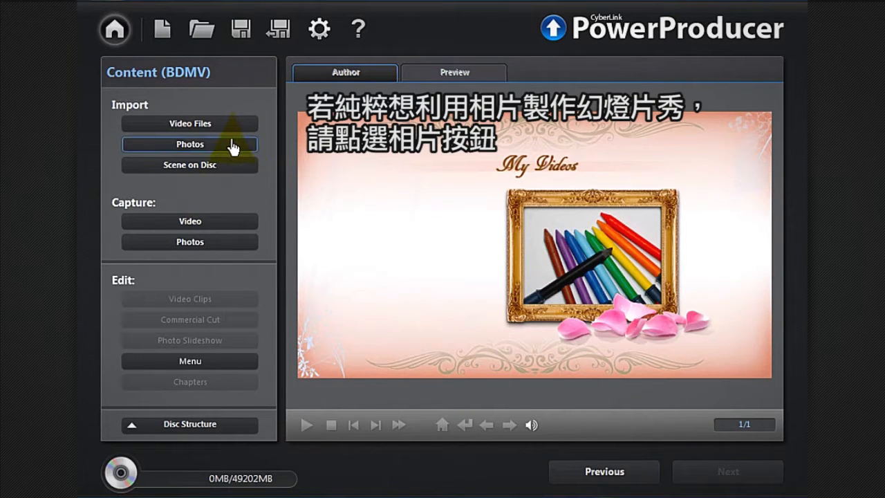
Import photos FIRST-BIRTHDAY-1 to 4 and add HAPPY-BIRTHDAY as background music.
click(189, 144)
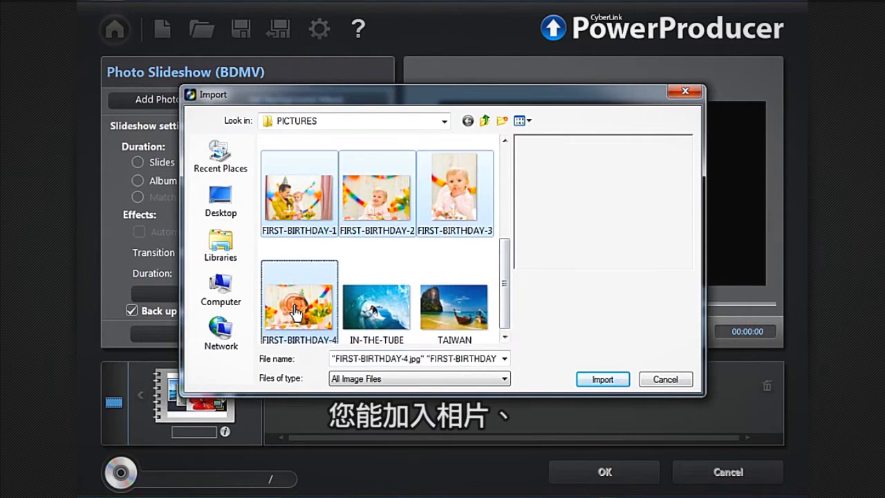
click(602, 379)
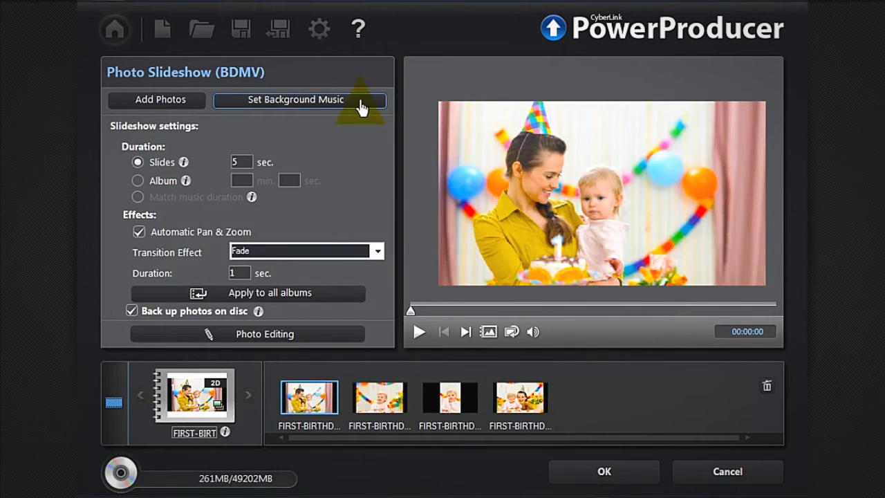
click(291, 100)
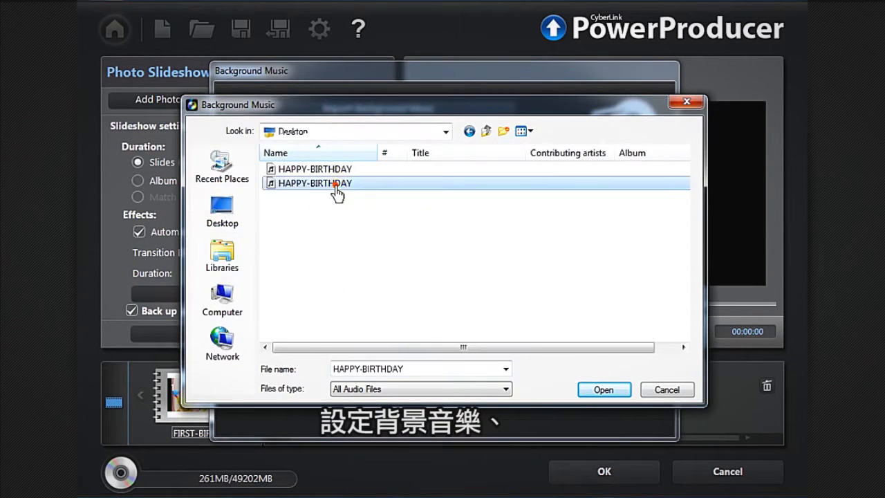
click(604, 389)
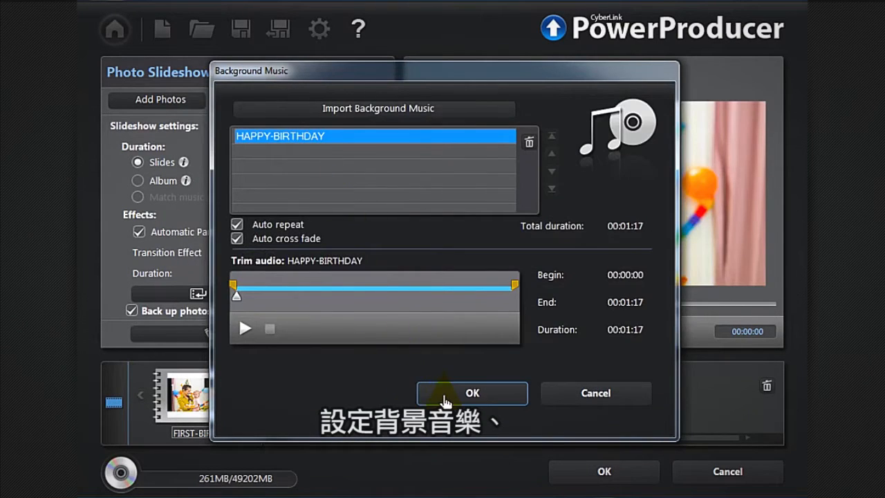
click(471, 393)
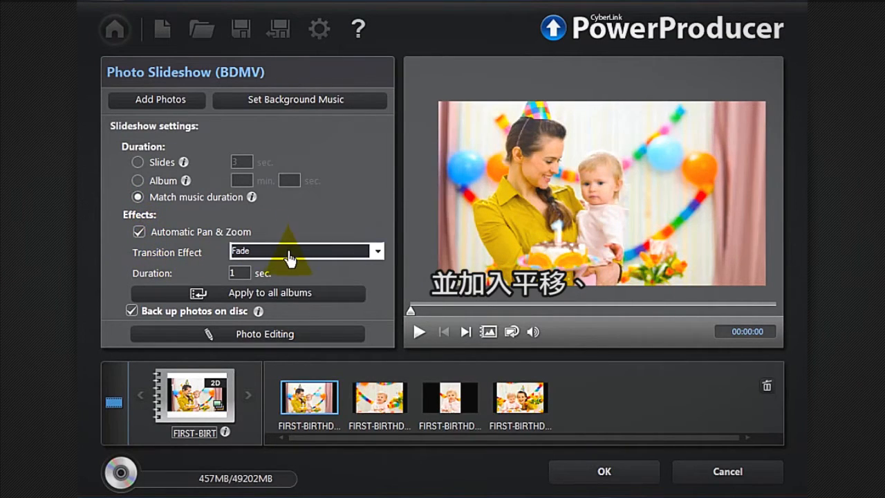
Apply Page Curl transitions and open the first FIRST-BIRTHDAY photo in PhotoNow!
click(377, 251)
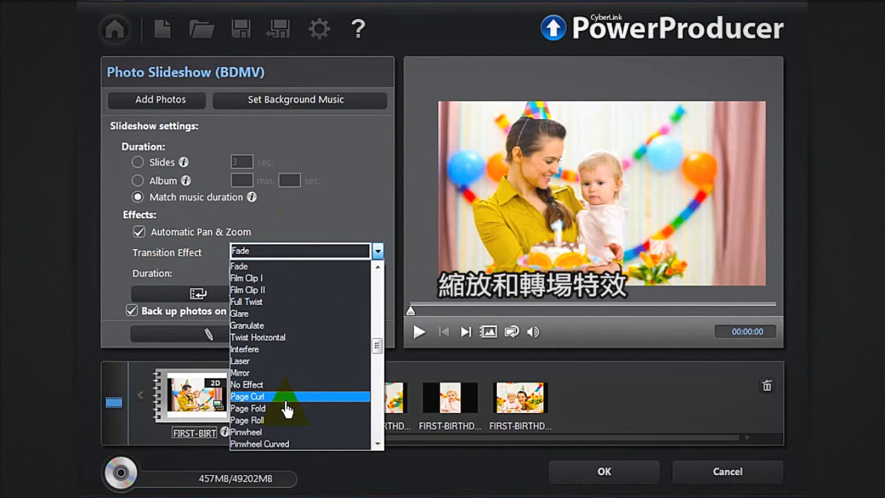
click(249, 396)
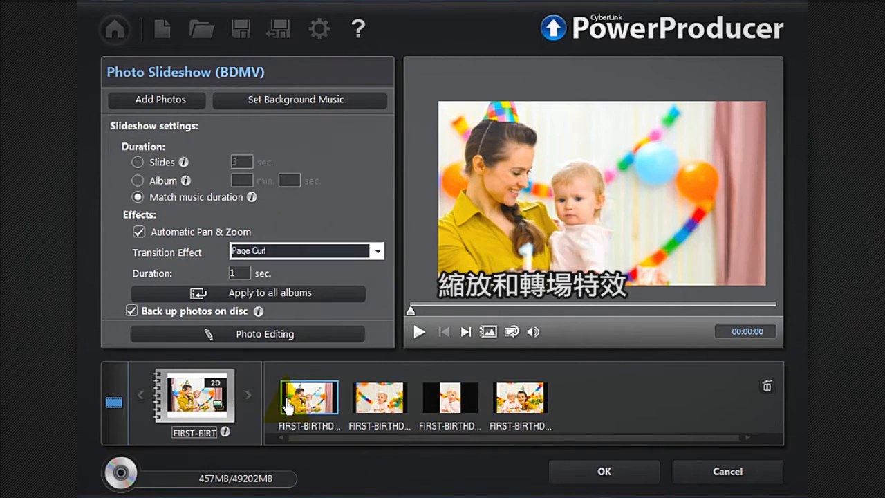
click(264, 334)
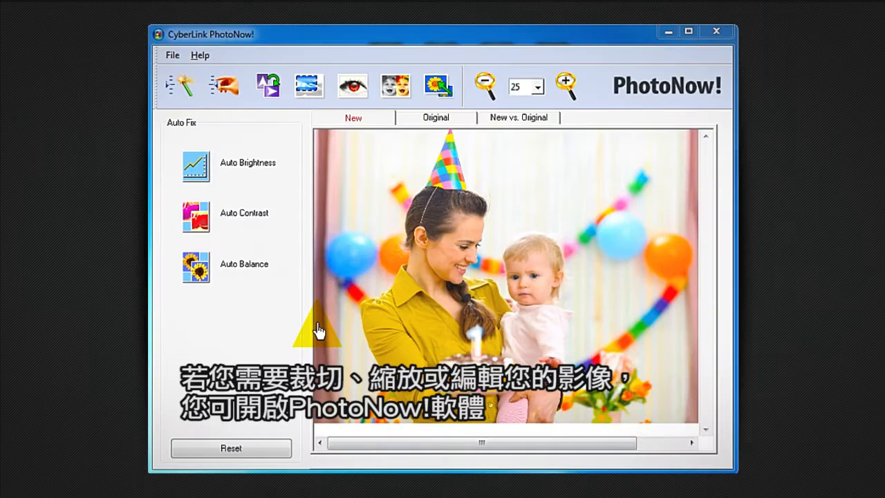
mouse_move(307, 87)
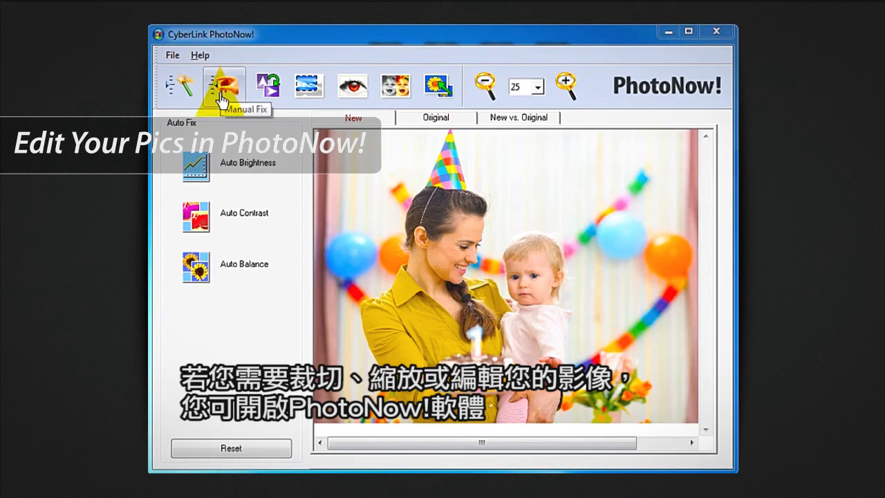
Switch PhotoNow! to Manual Fix to view the photo tools.
click(224, 85)
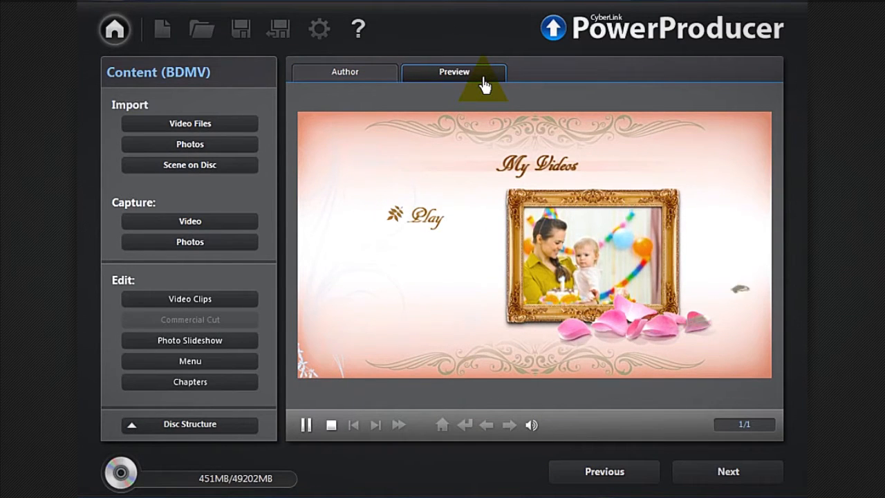
click(415, 217)
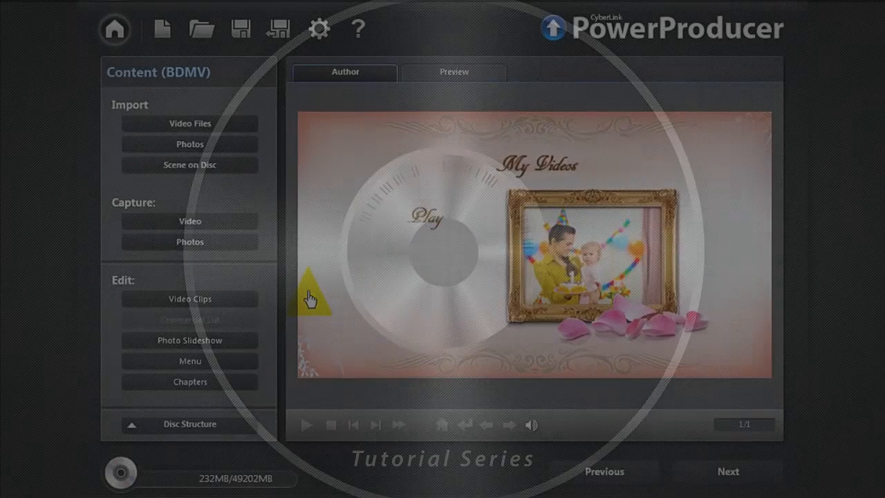
click(189, 361)
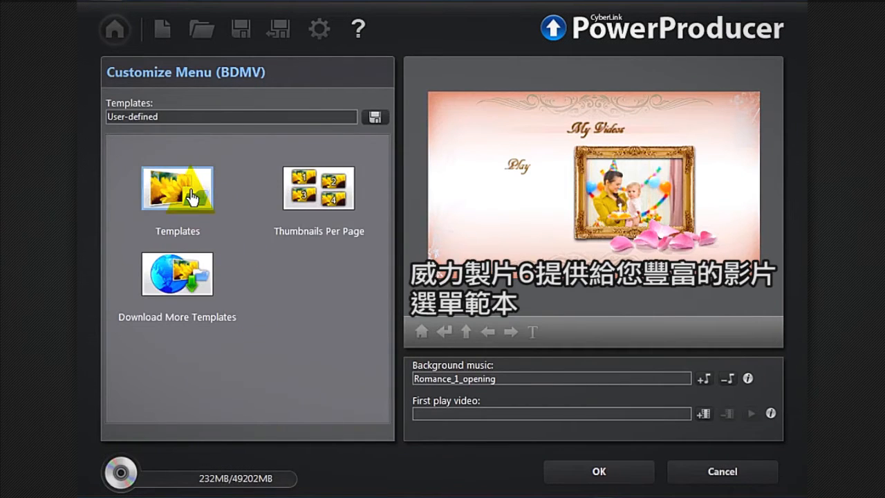
Pick the pink My Videos template, then browse to More Template on DirectorZone.
click(178, 189)
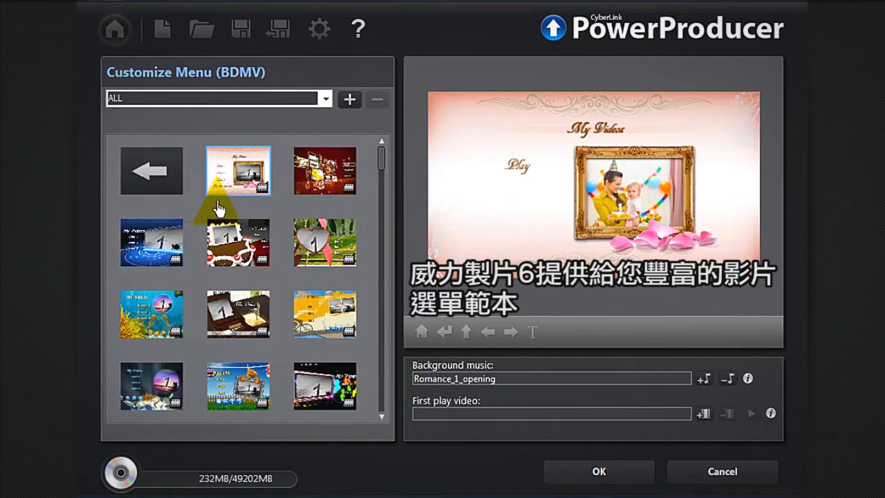
scroll(down, 3)
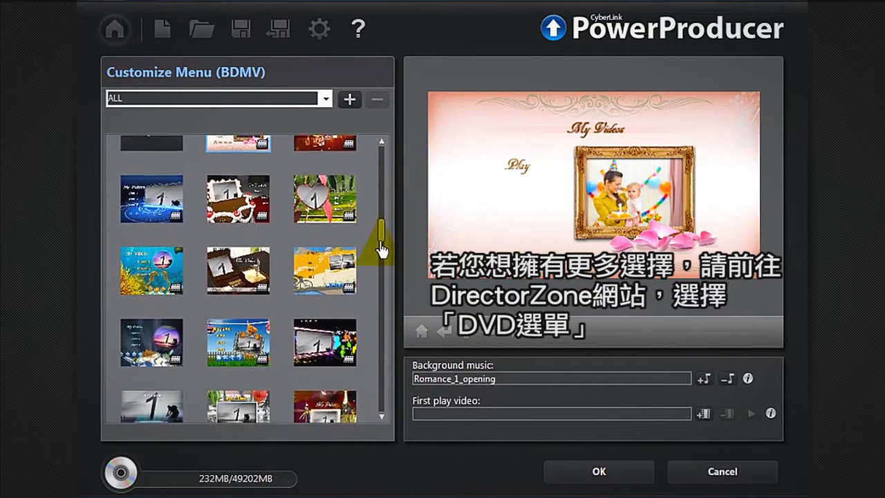
scroll(down, 3)
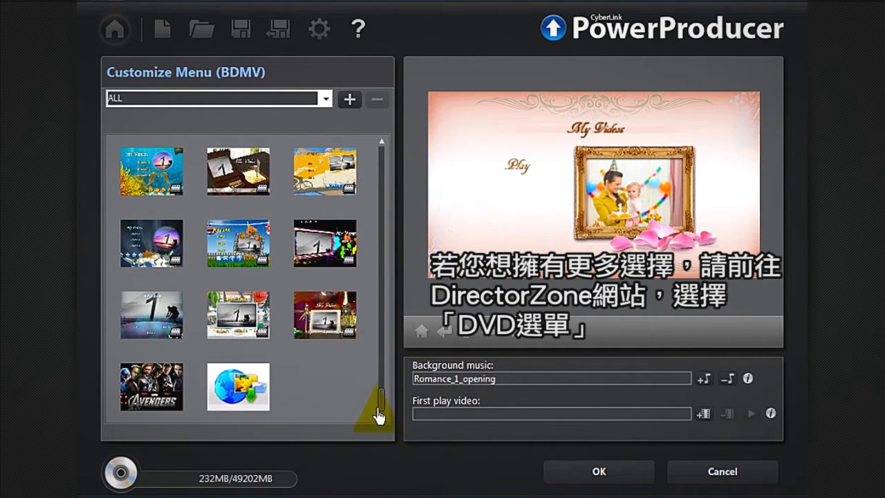
mouse_move(245, 391)
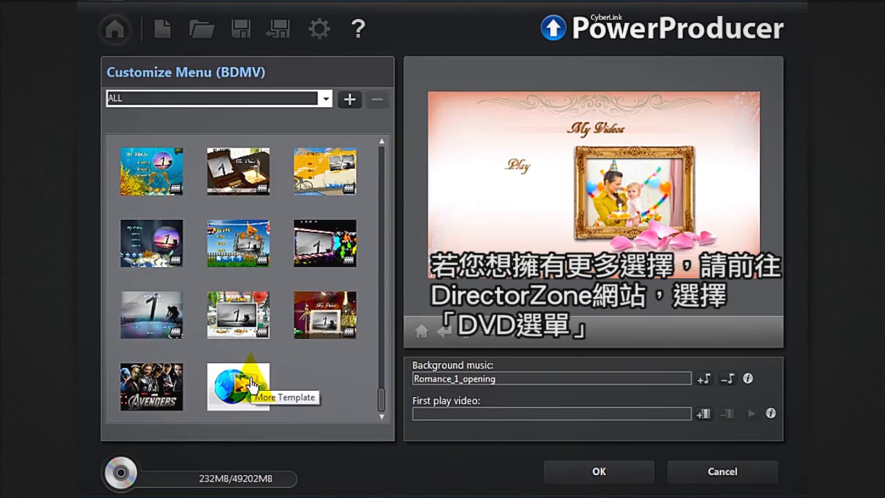
click(238, 387)
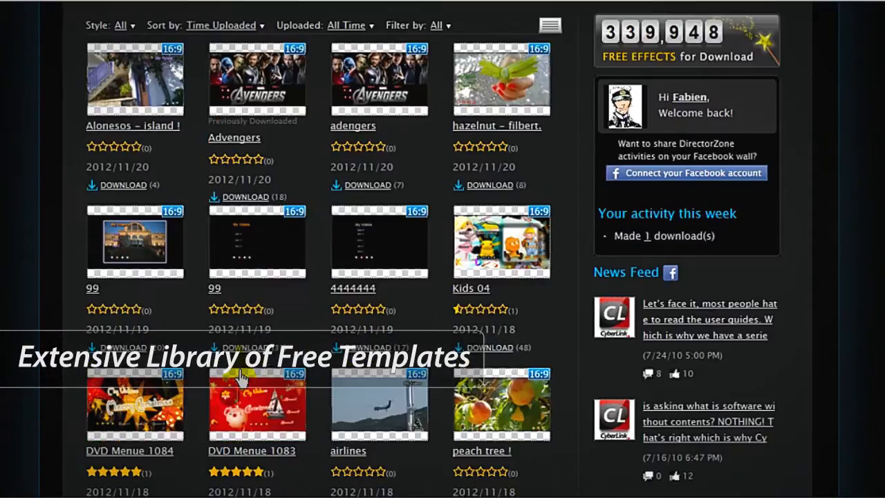
Download the Kids 04 DVD menu template from its DirectorZone page.
scroll(down, 3)
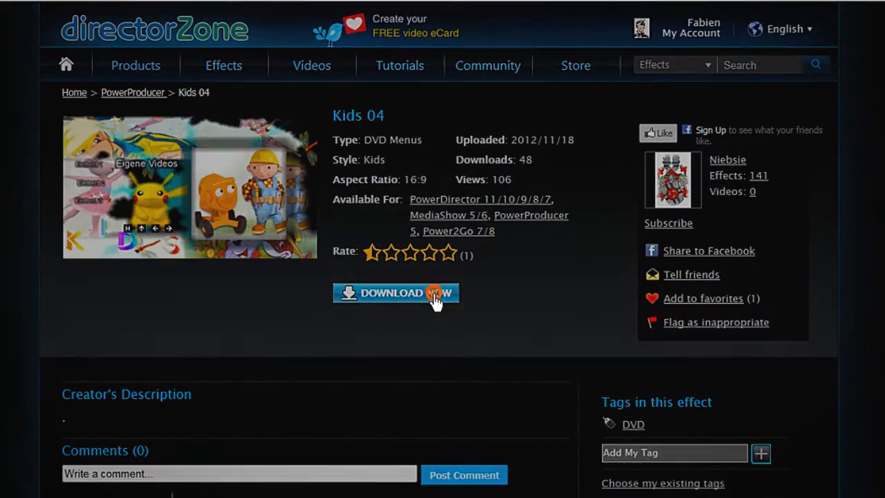
click(395, 293)
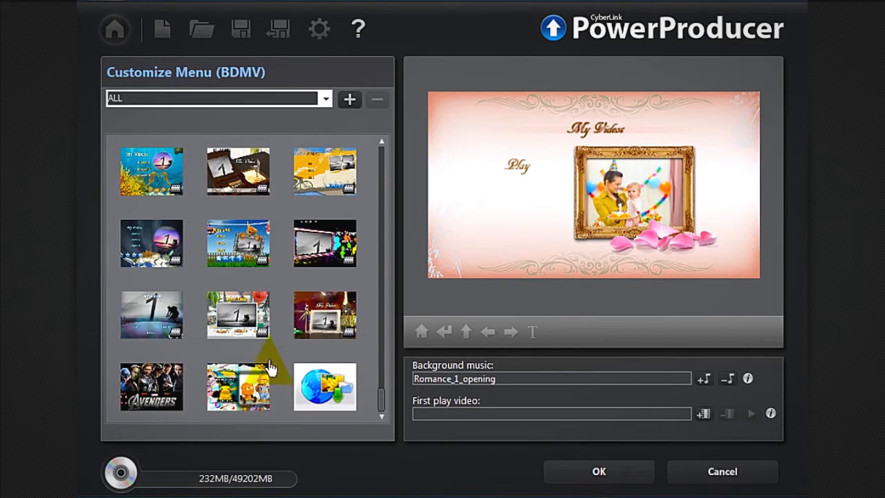
mouse_move(242, 382)
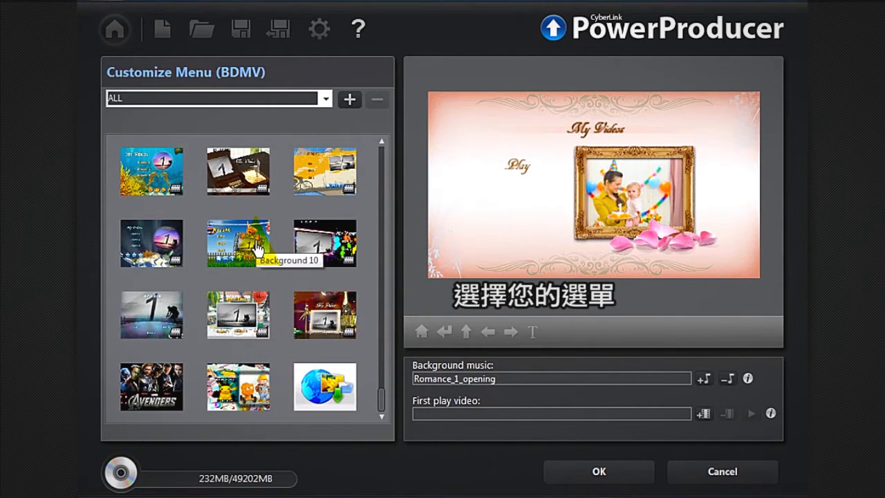
Apply the kids clothesline template to the disc menu.
click(238, 242)
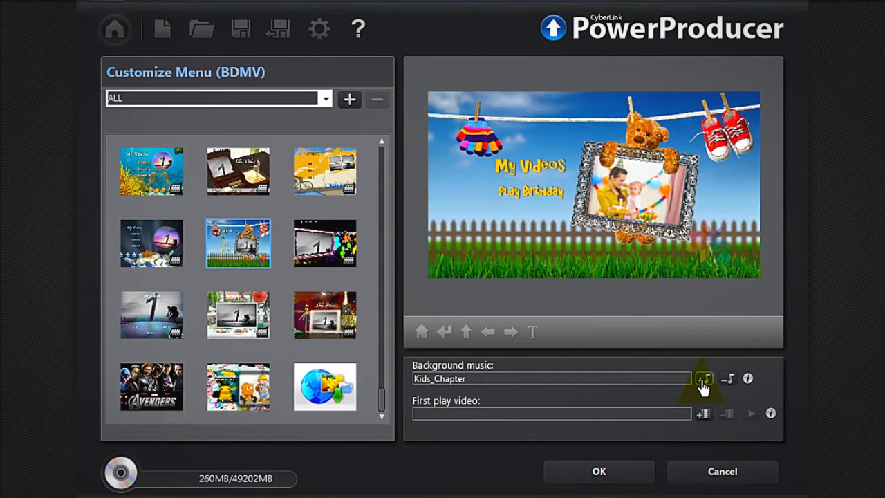
Set HAPPY-BIRTHDAY as the kids menu's background music.
click(703, 377)
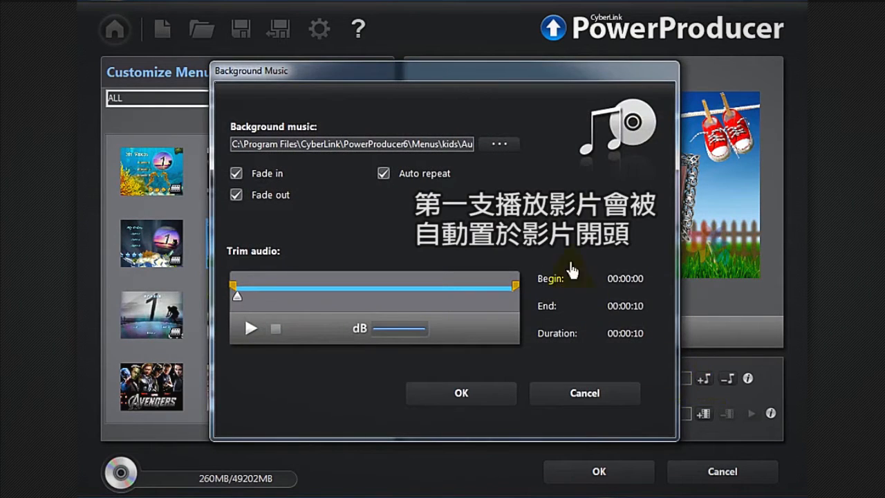
click(499, 144)
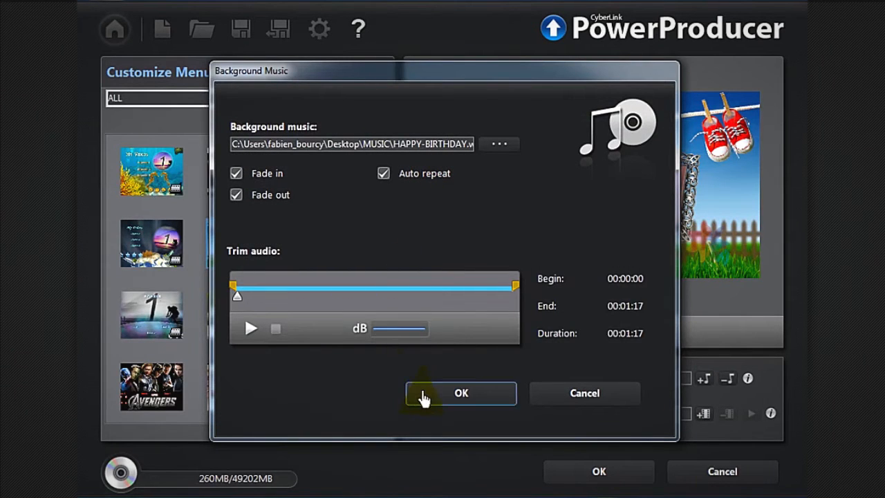
click(461, 392)
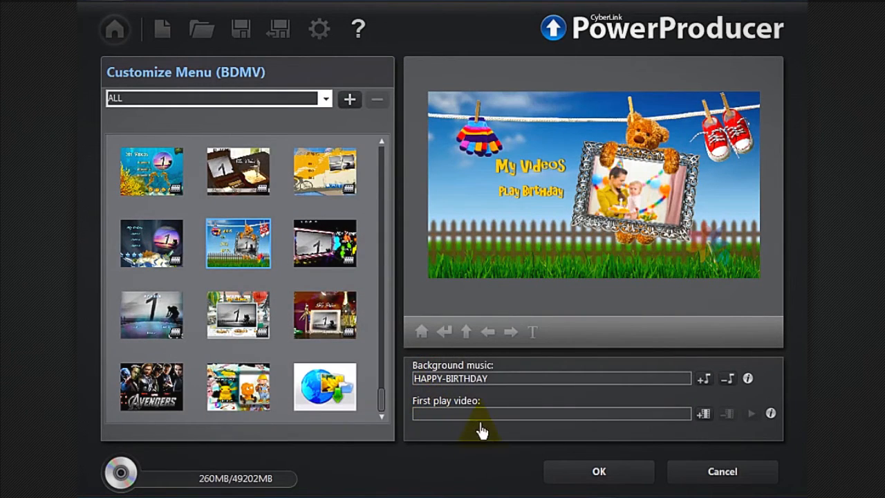
mouse_move(703, 413)
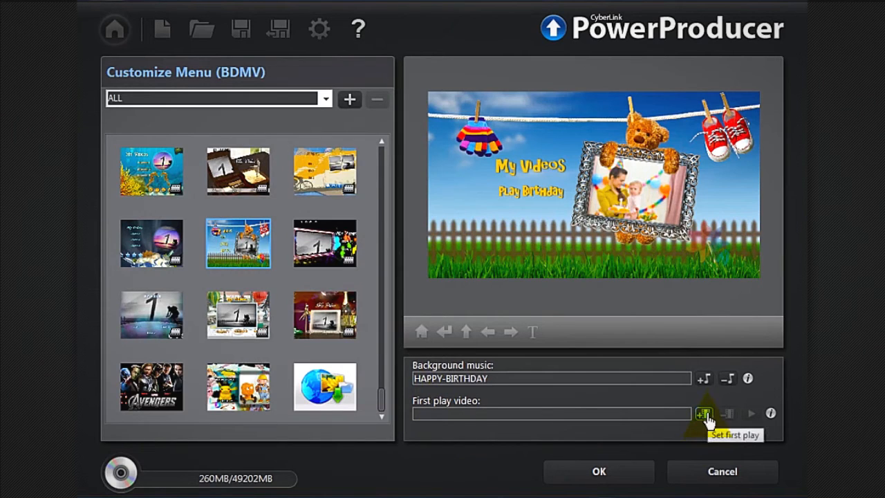
Set SISTER as the disc's first-play video and confirm.
click(701, 413)
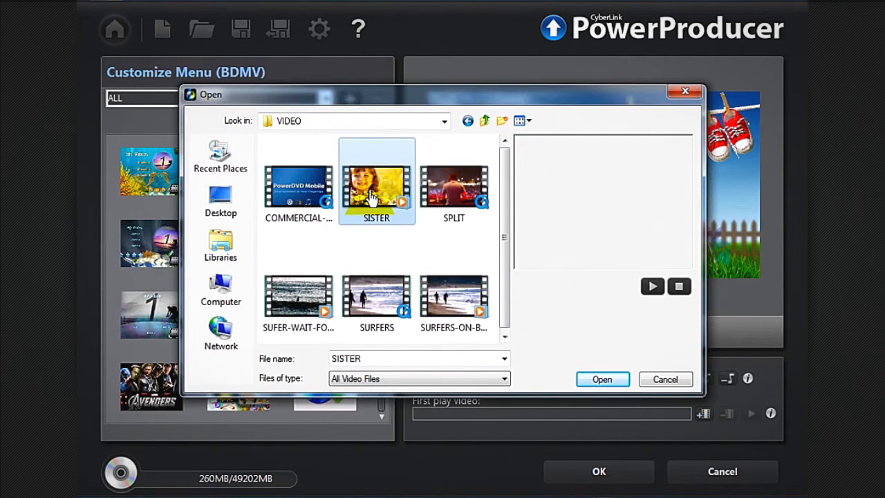
click(602, 378)
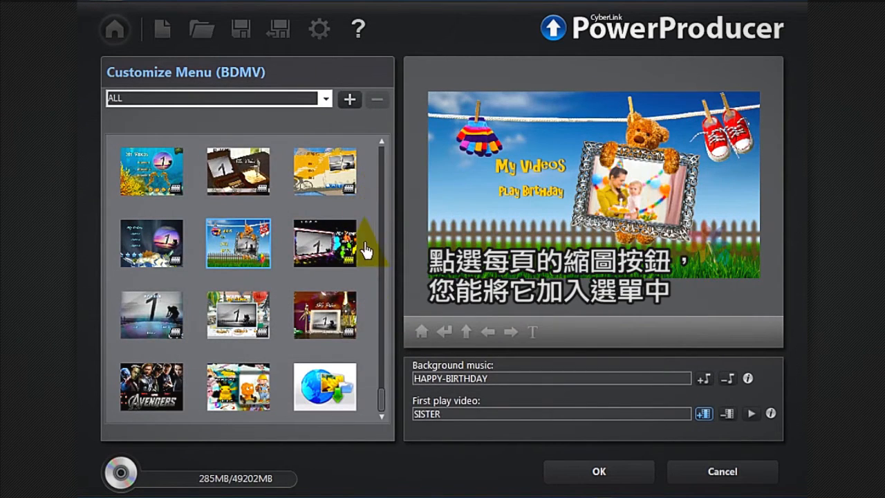
click(598, 471)
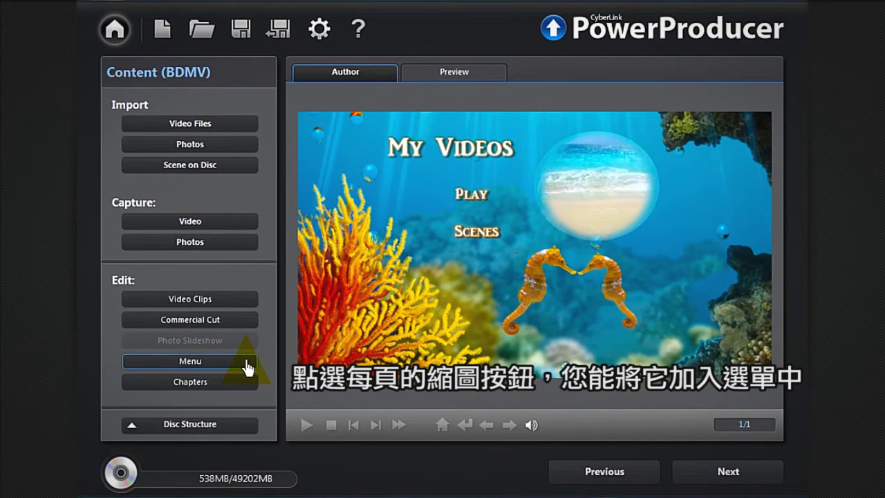
Show three scene thumbnails per menu page, then continue to Final Output.
click(189, 361)
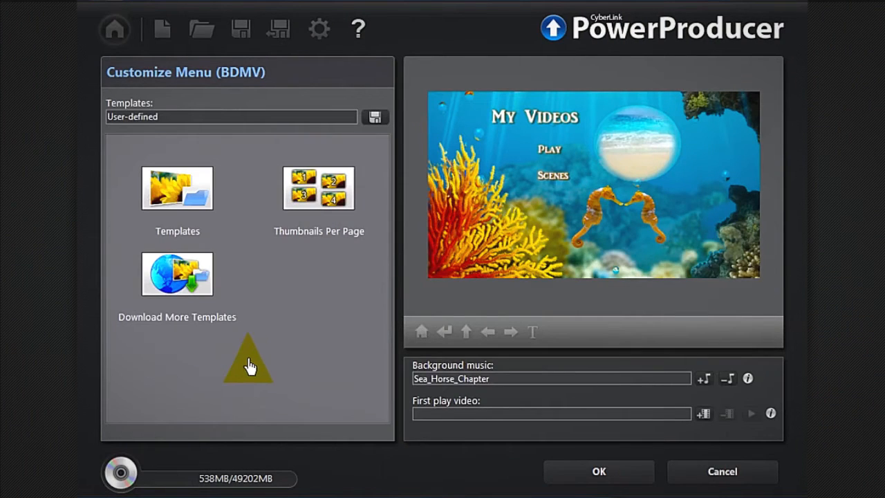
mouse_move(340, 196)
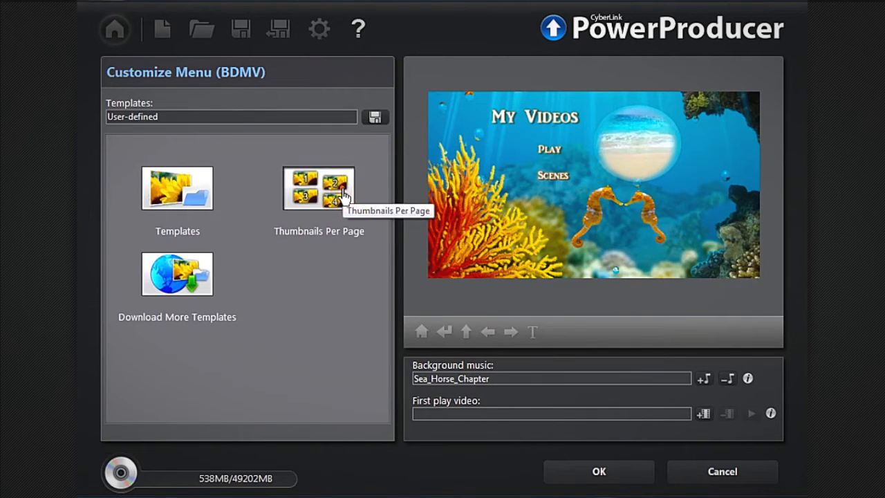
click(317, 188)
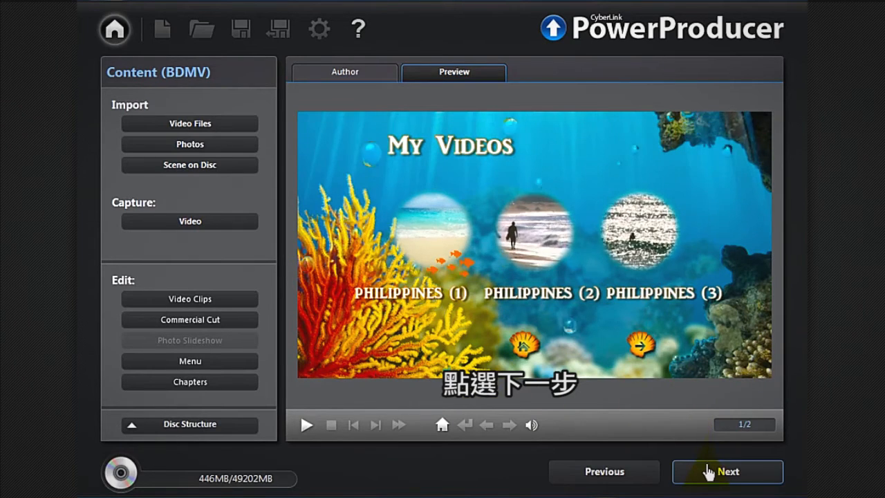
click(727, 472)
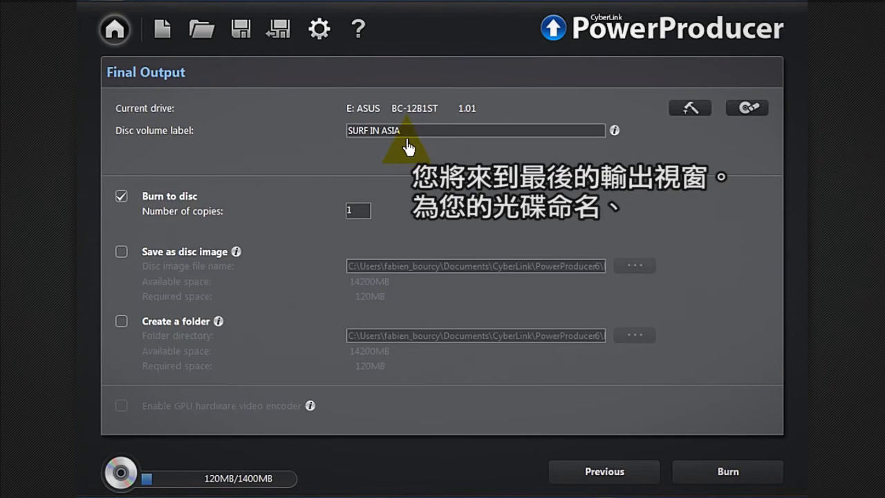
Select the SURF IN ASIA volume label and enable disc image and folder output.
double_click(373, 130)
text(2)
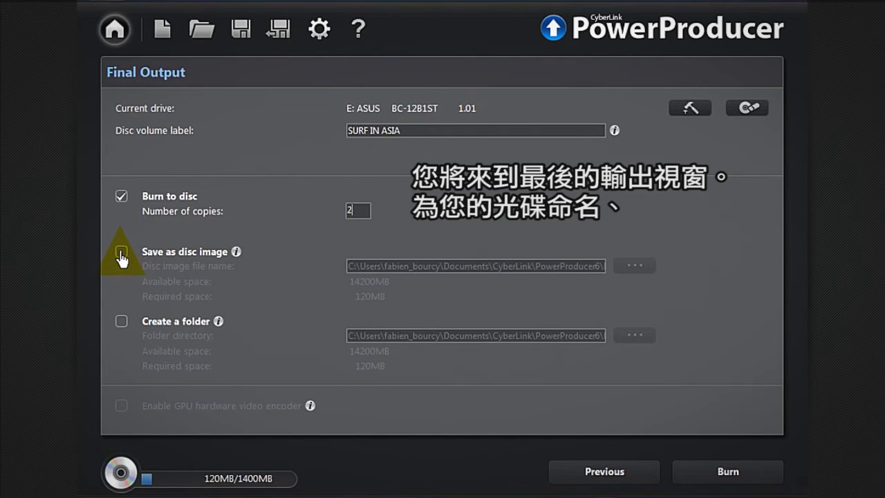
click(121, 252)
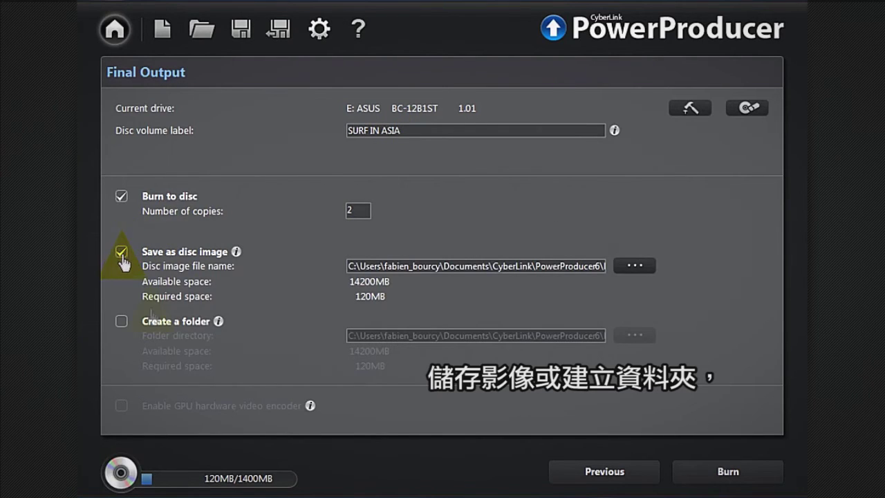
click(121, 321)
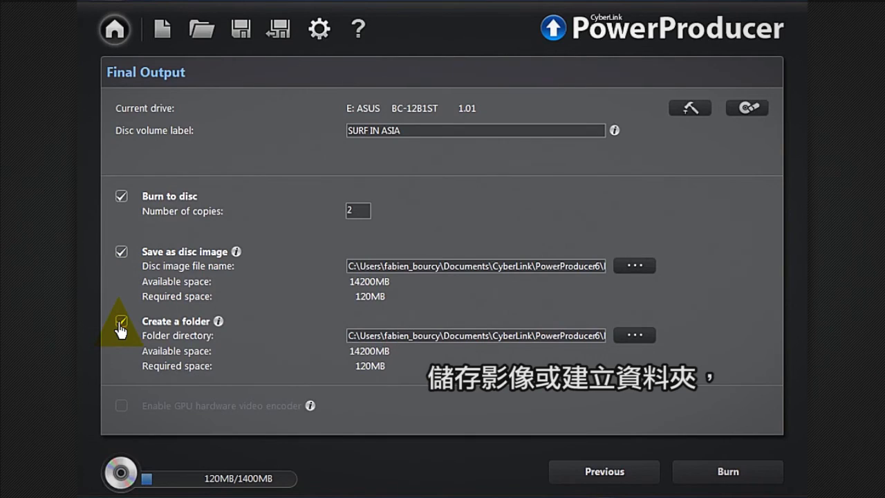